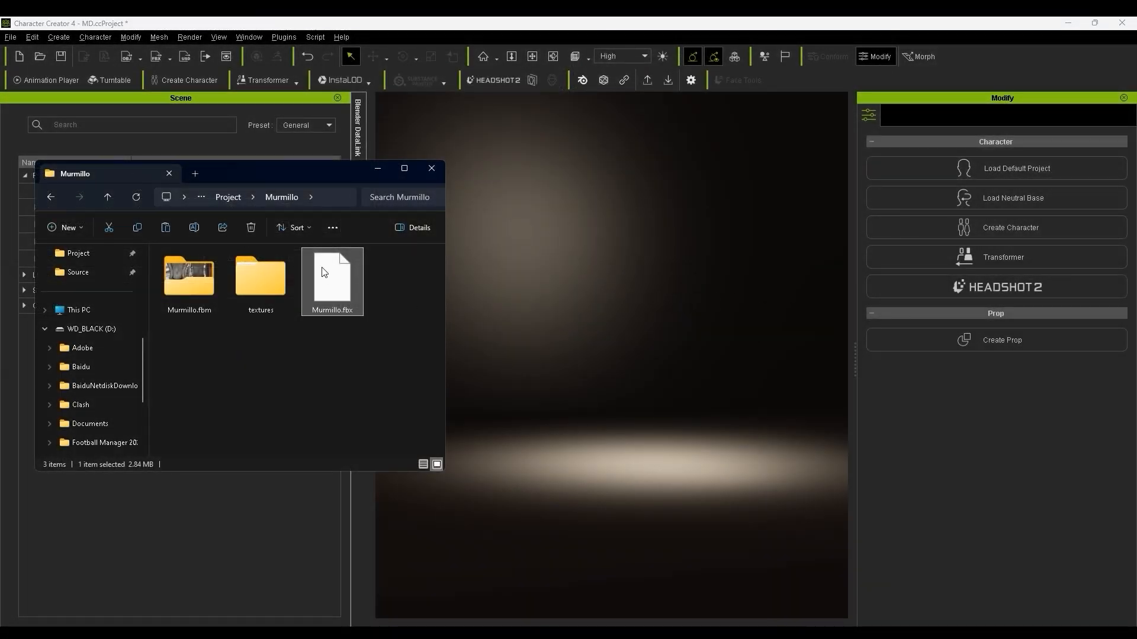
- Import Murmillo.fbx from File Explorer into the scene as a prop
{"action": "double_click", "coordinate": [331, 280]}
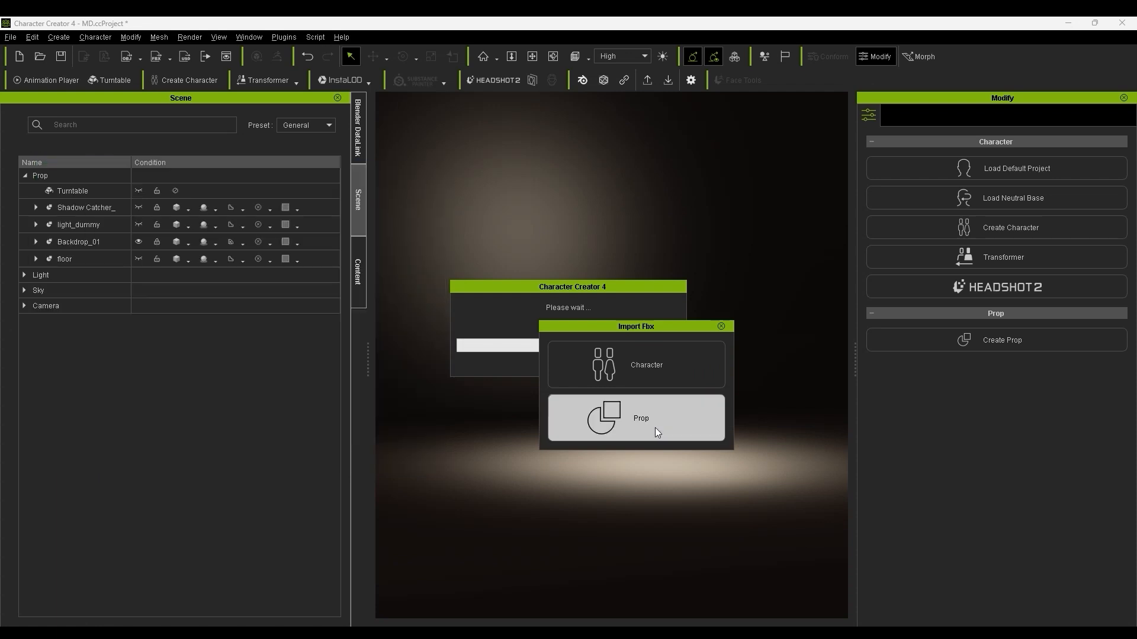
{"action": "left_click", "coordinate": [634, 418]}
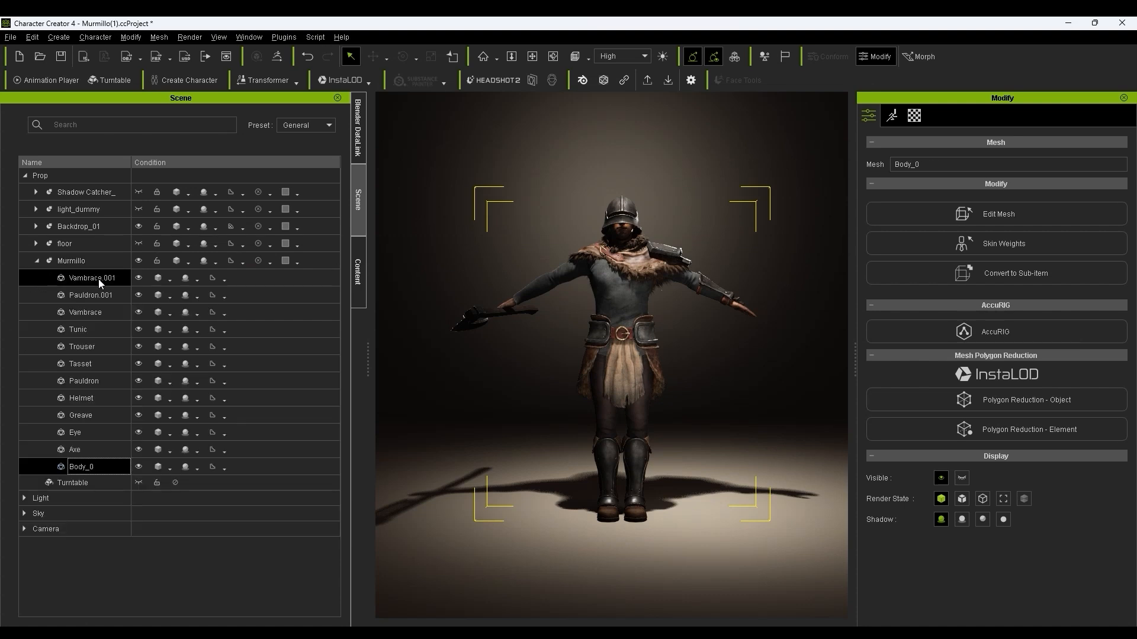
- Select the whole Murmillo prop and start AccuRIG rigging from the Modify panel
{"action": "left_click", "coordinate": [79, 415]}
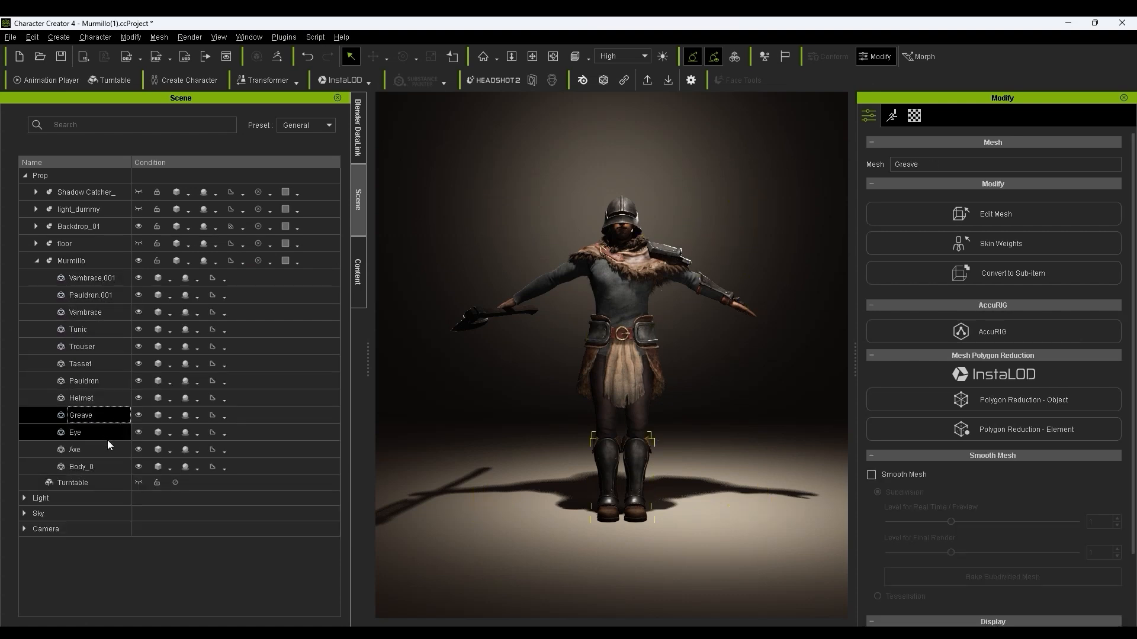
{"action": "left_click", "coordinate": [71, 260]}
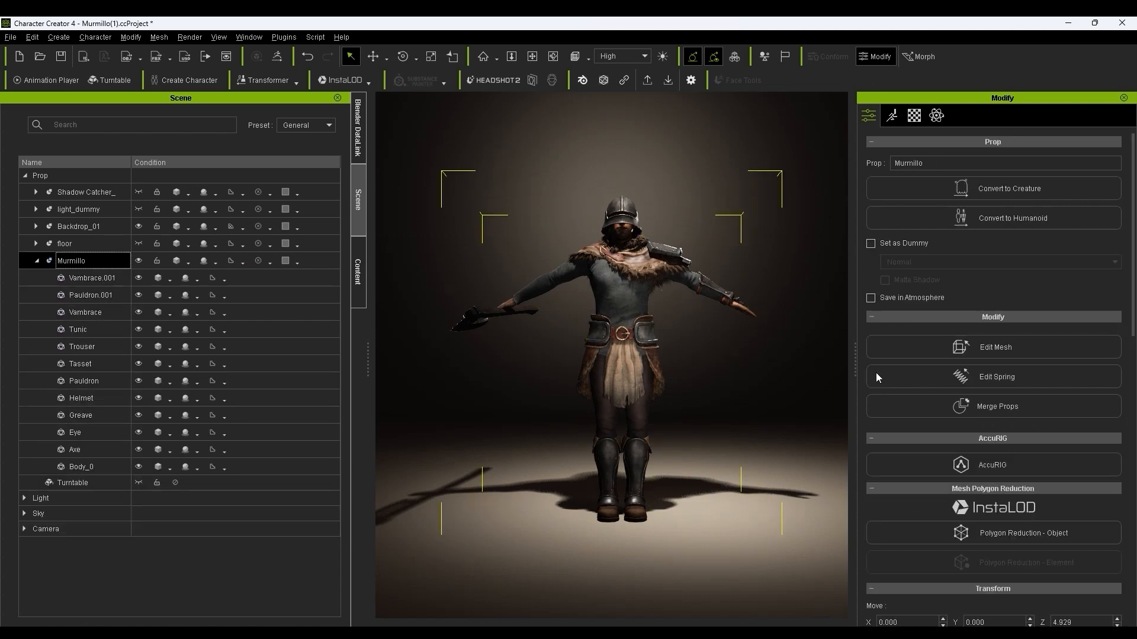
{"action": "scroll", "scroll_direction": "down", "scroll_amount": 3}
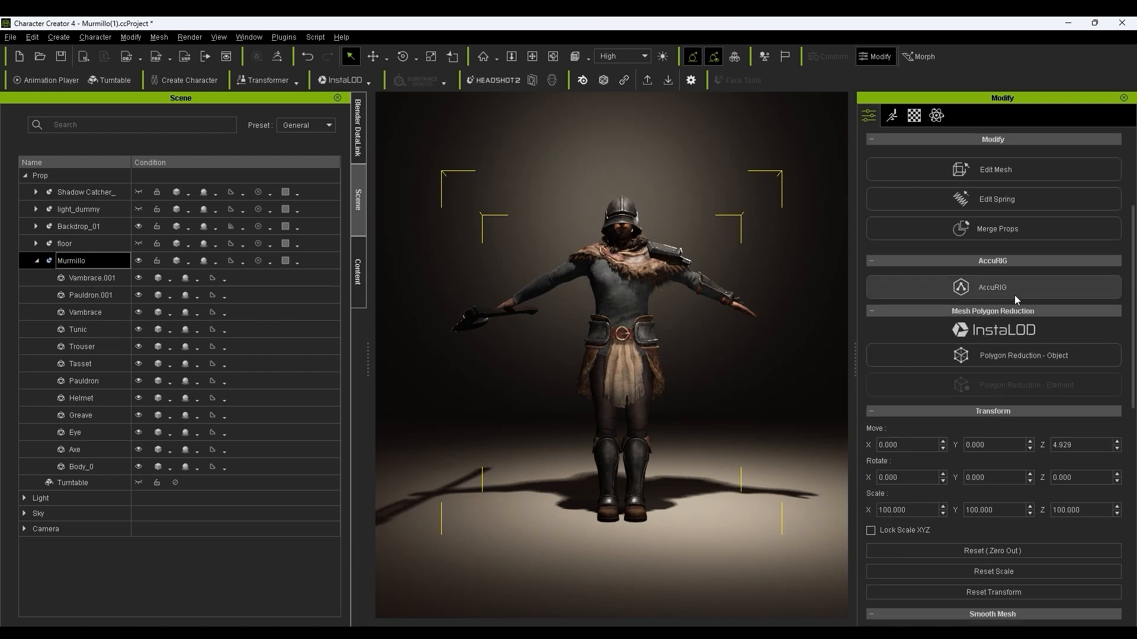
{"action": "left_click", "coordinate": [992, 287]}
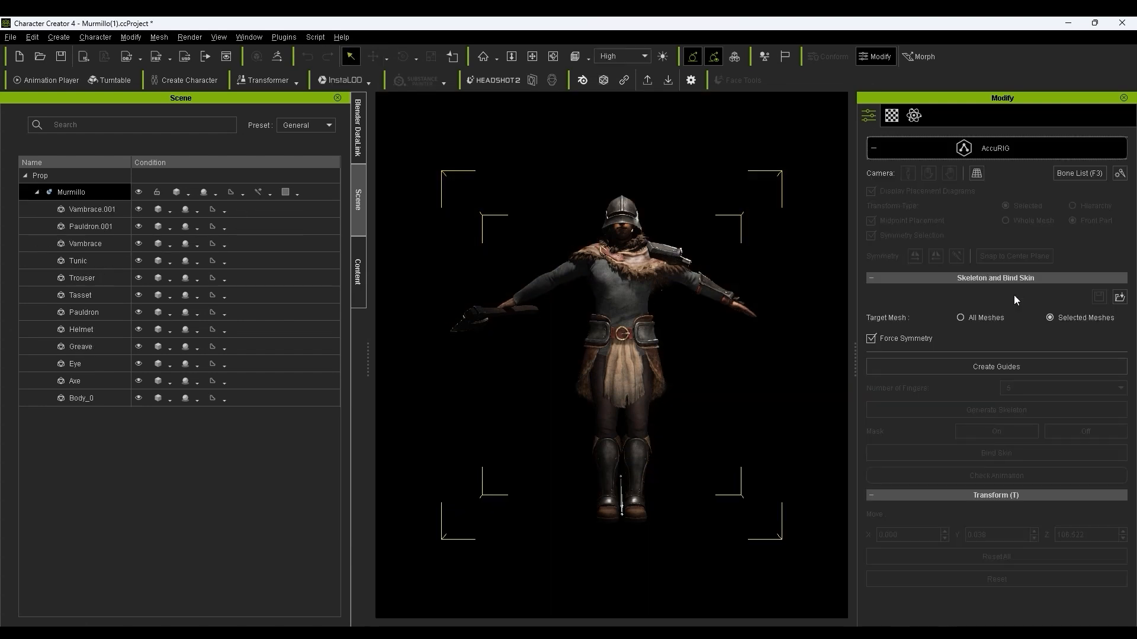
- Choose the Vambrace, Trouser, Greave, Eye and Body_0 meshes as rig targets
{"action": "left_click", "coordinate": [92, 208]}
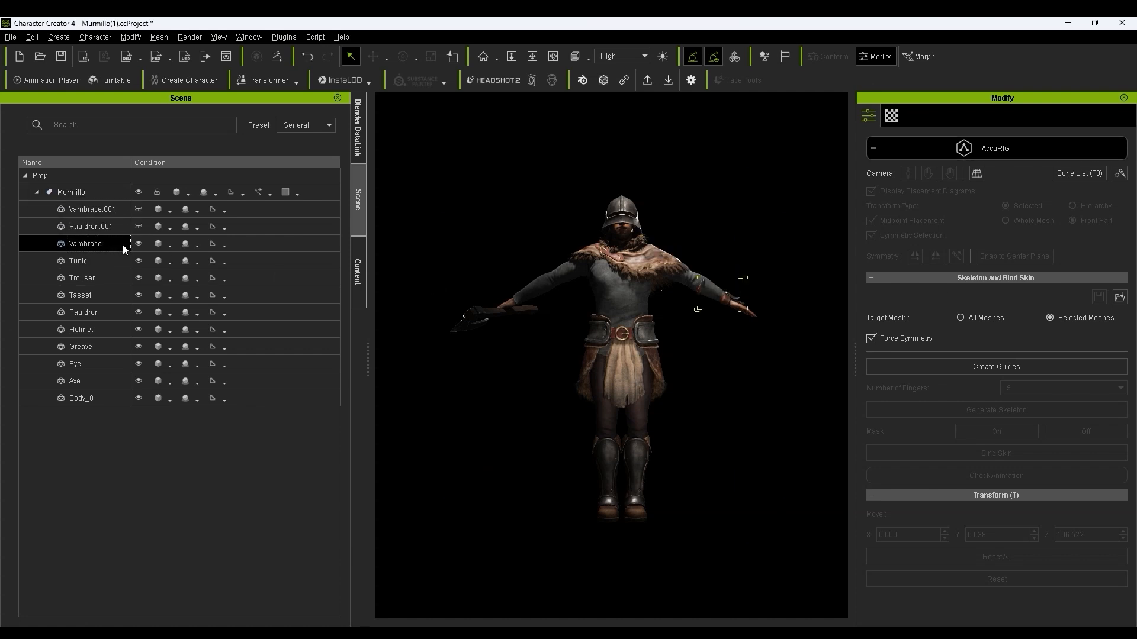
{"action": "left_click", "coordinate": [79, 294]}
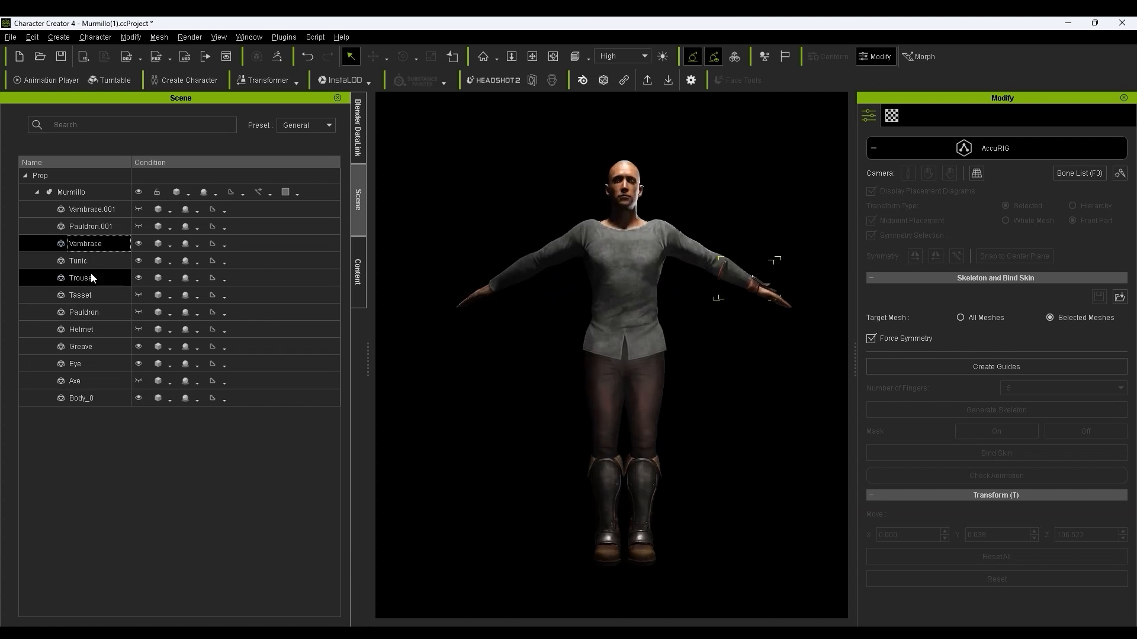
{"action": "left_click", "coordinate": [80, 398]}
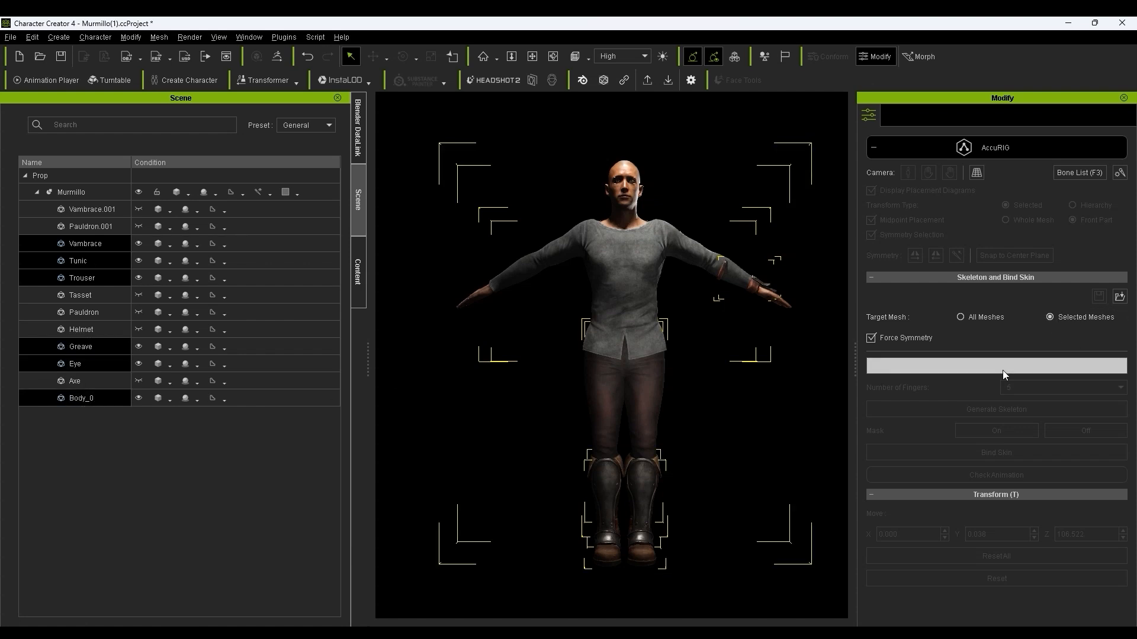
- Create rig guides on the body, set 5 fingers and generate the skeleton
{"action": "left_click", "coordinate": [995, 366]}
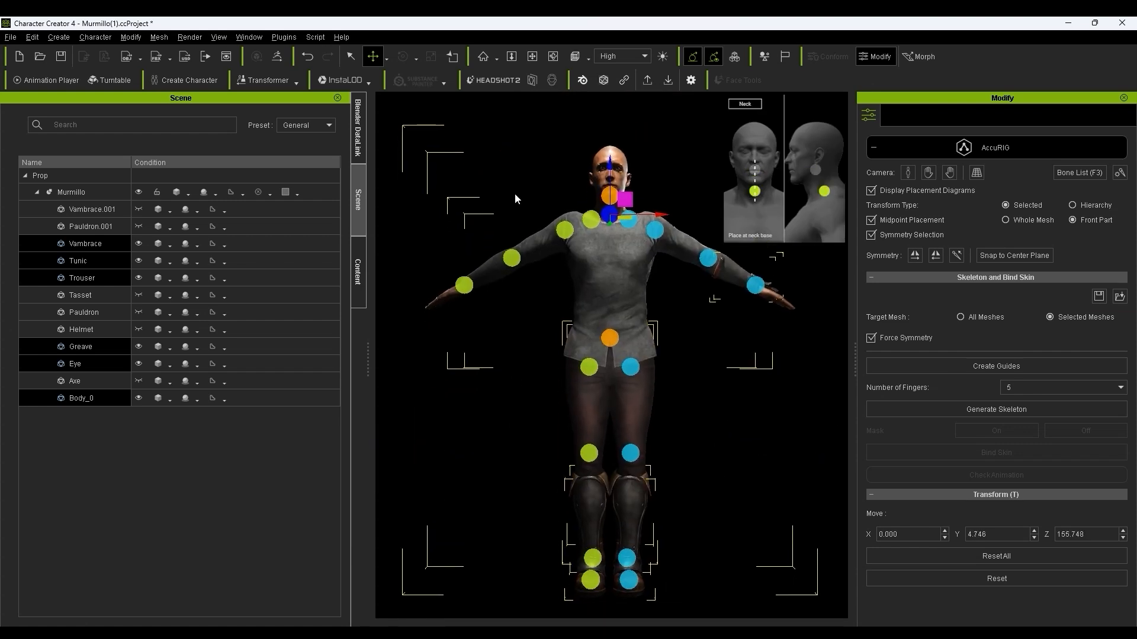
{"action": "left_click", "coordinate": [1120, 387]}
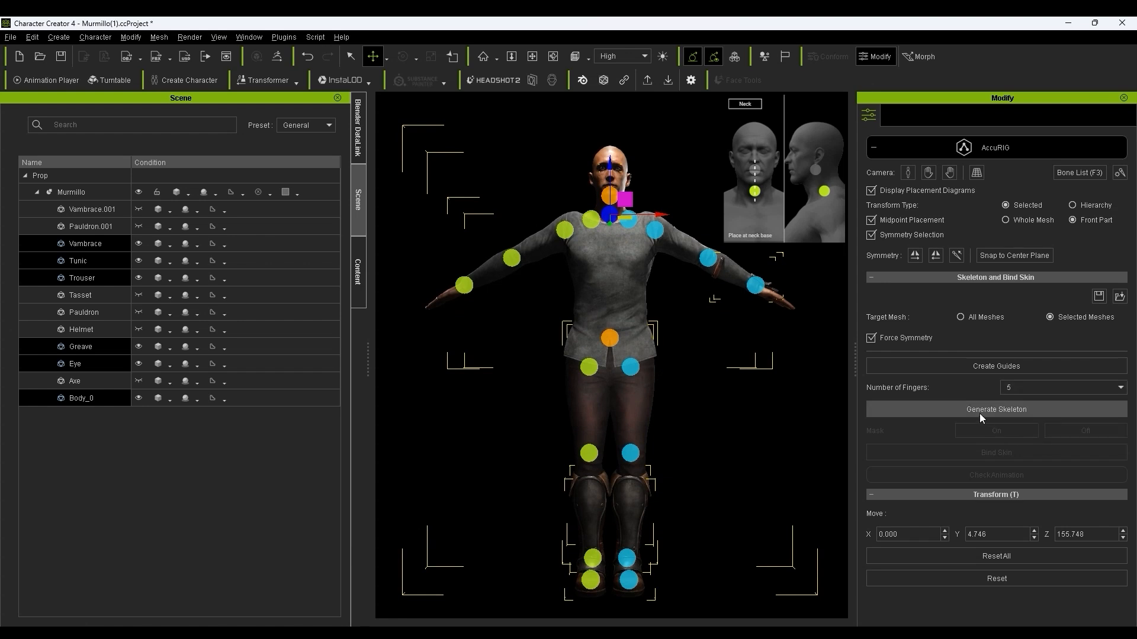
{"action": "left_click", "coordinate": [996, 409]}
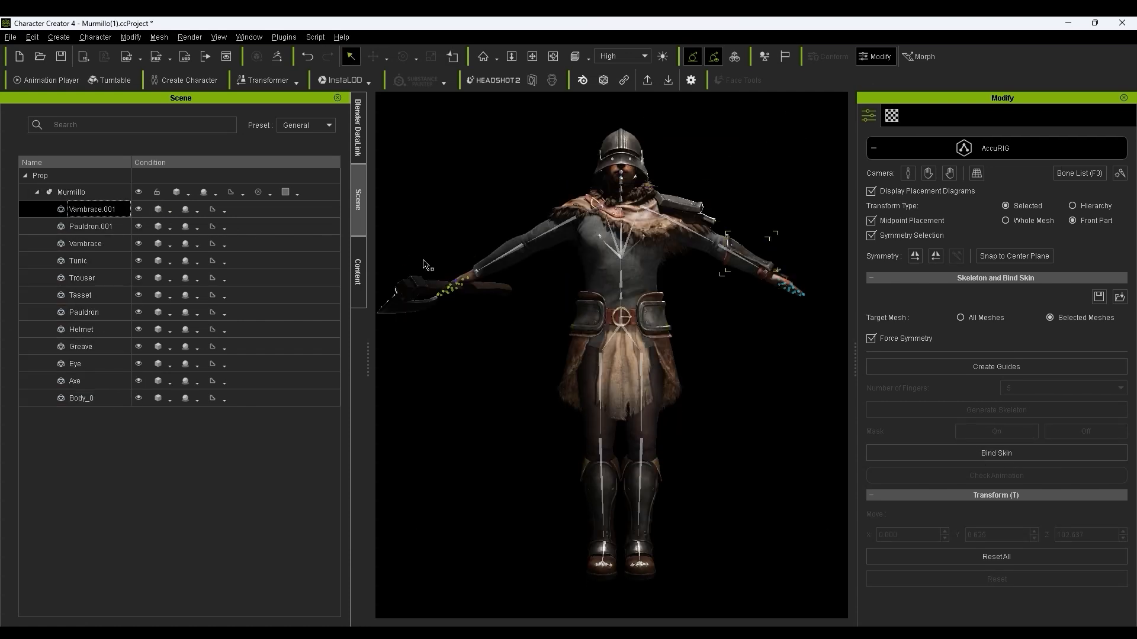
- Bind the selected body and clothing meshes to the generated skeleton
{"action": "left_click", "coordinate": [91, 225]}
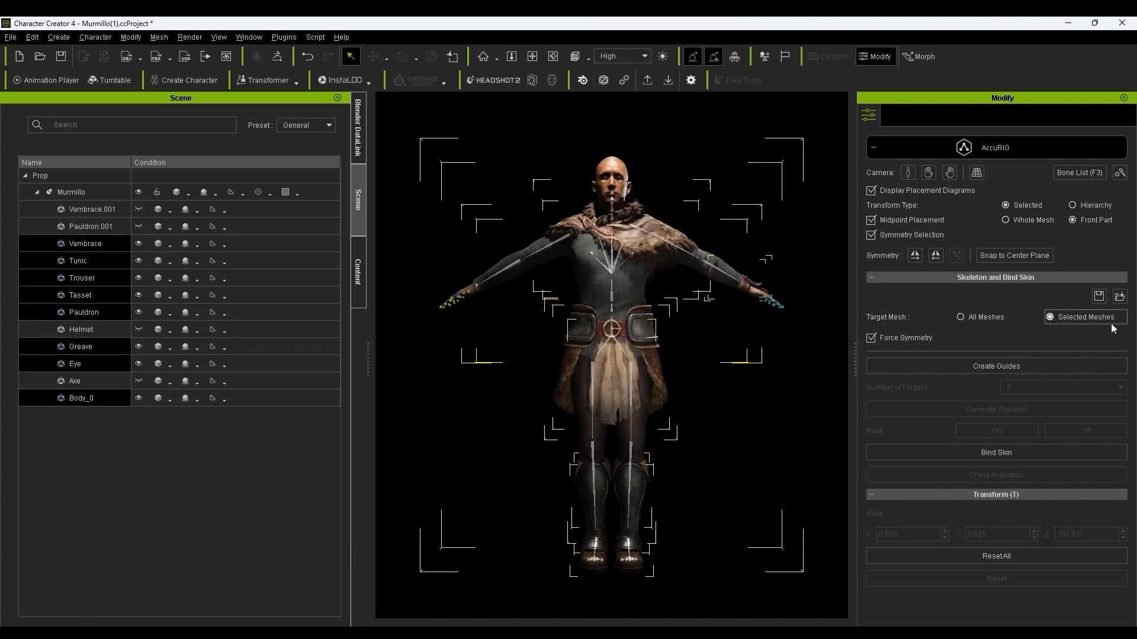
{"action": "left_click", "coordinate": [996, 451]}
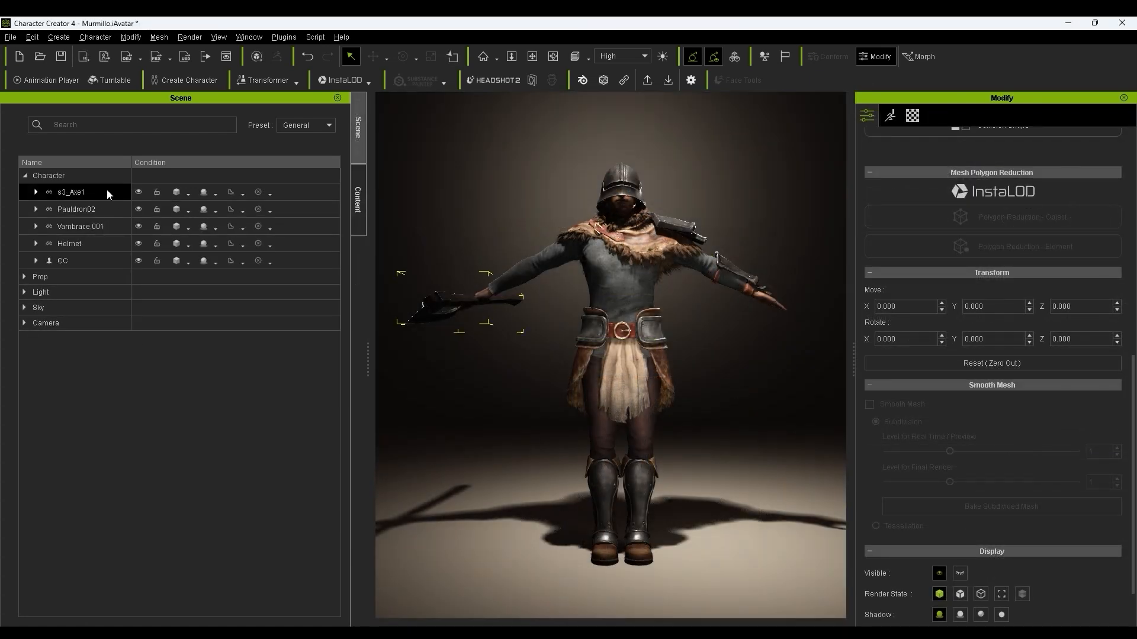
- Check the axe and vambrace attachments, zero out the character's transform and save the project
{"action": "left_click", "coordinate": [70, 245]}
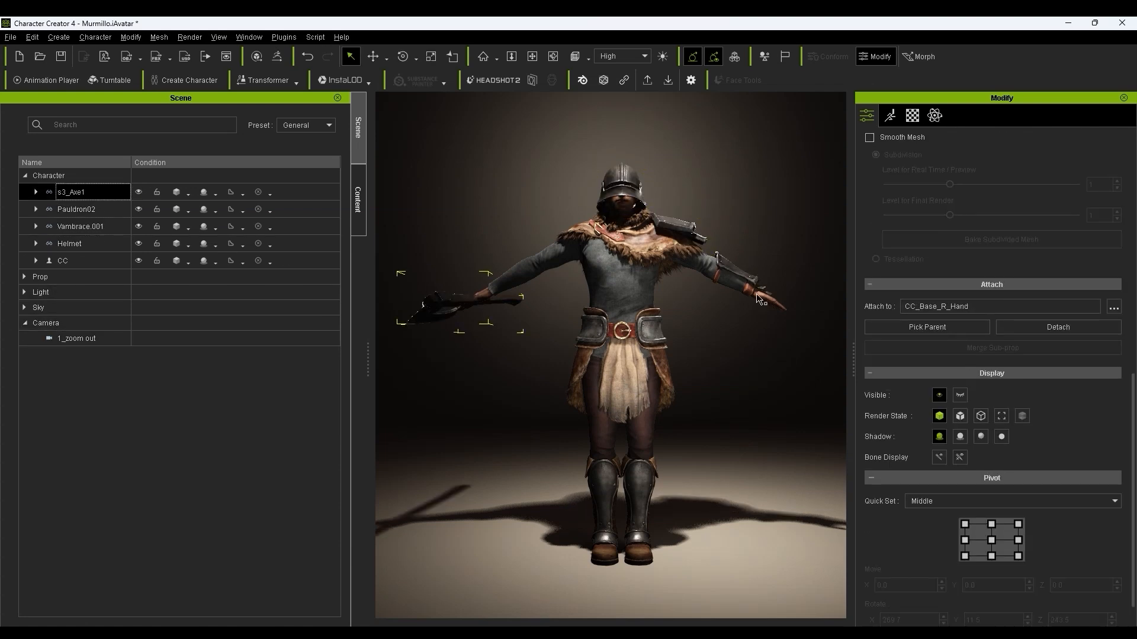
{"action": "left_click", "coordinate": [80, 225]}
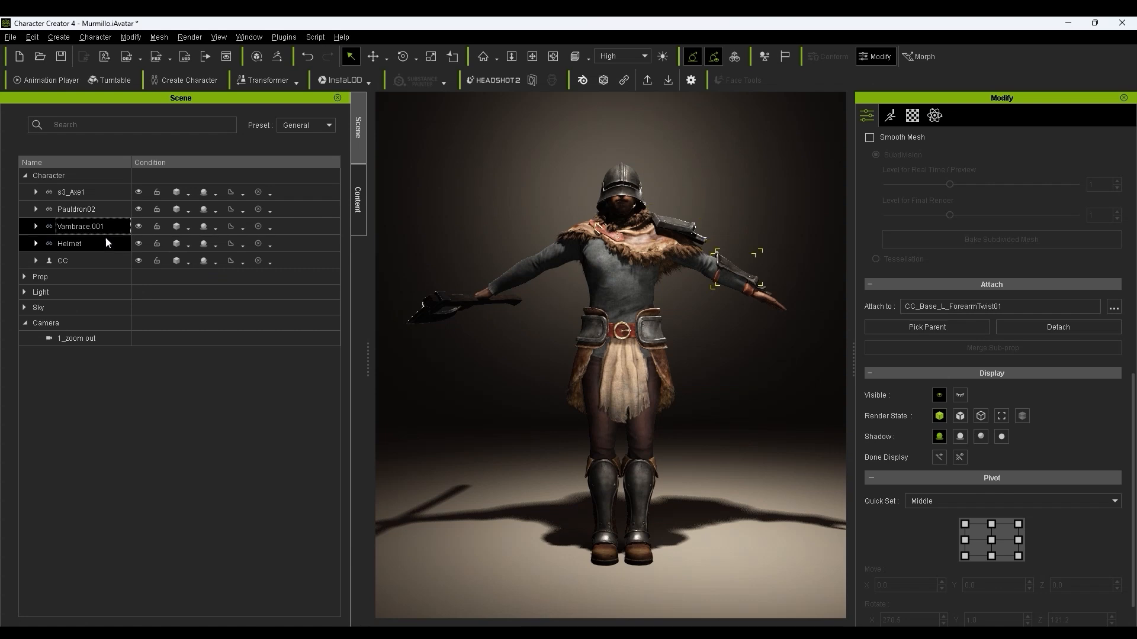
{"action": "left_click", "coordinate": [911, 116]}
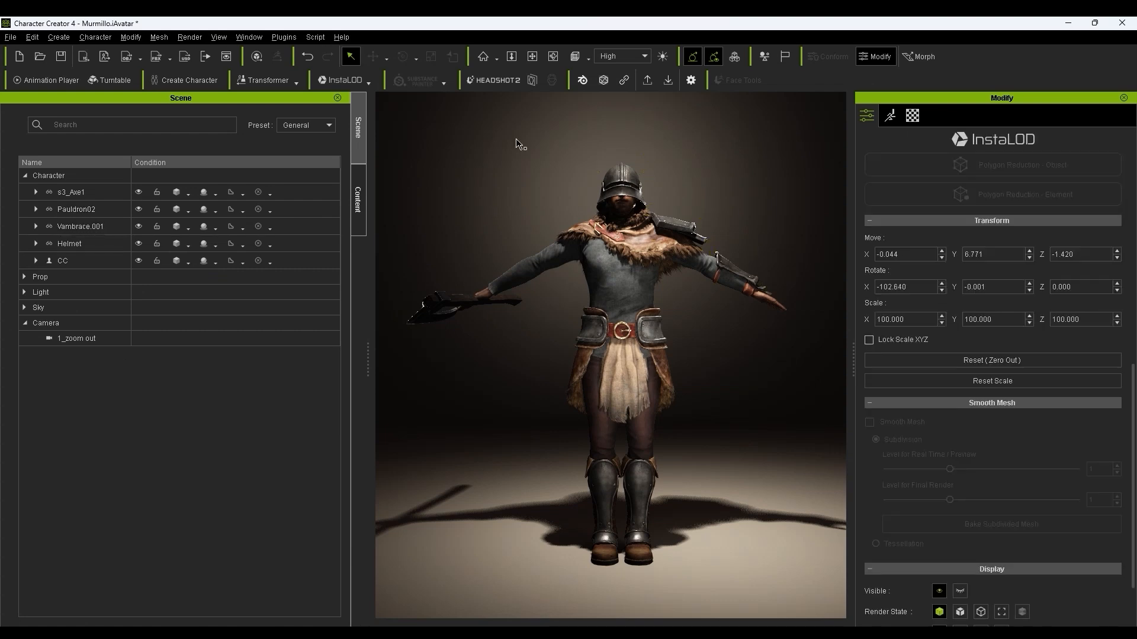
{"action": "left_click", "coordinate": [46, 79]}
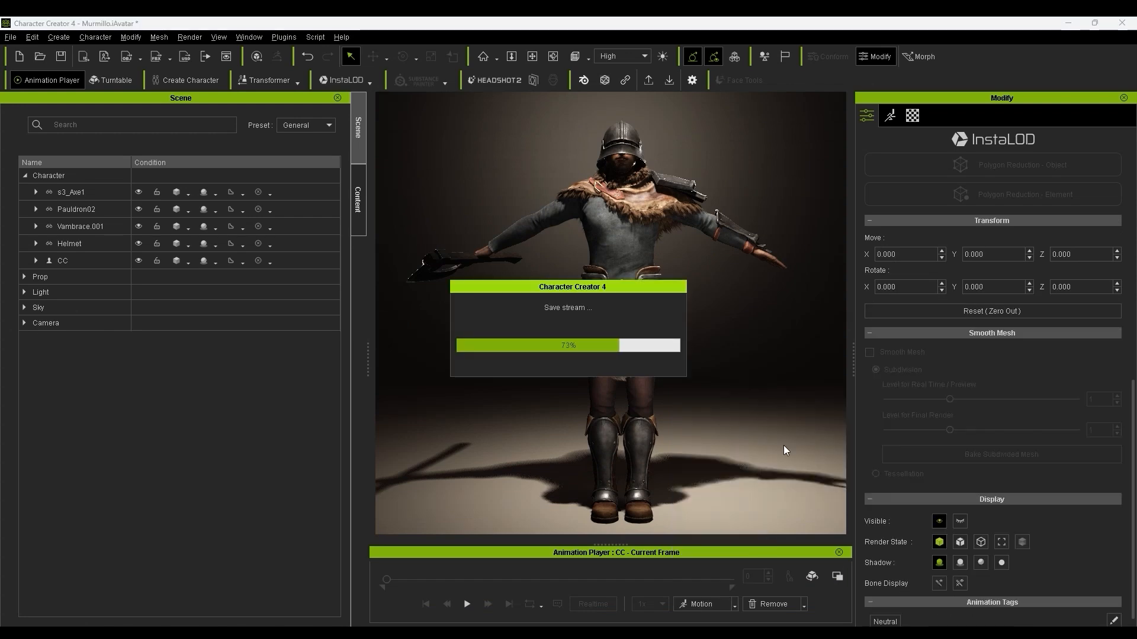
- Play the Walk_M motion on the gladiator, then remove it to restore the T-pose
{"action": "left_click", "coordinate": [466, 604]}
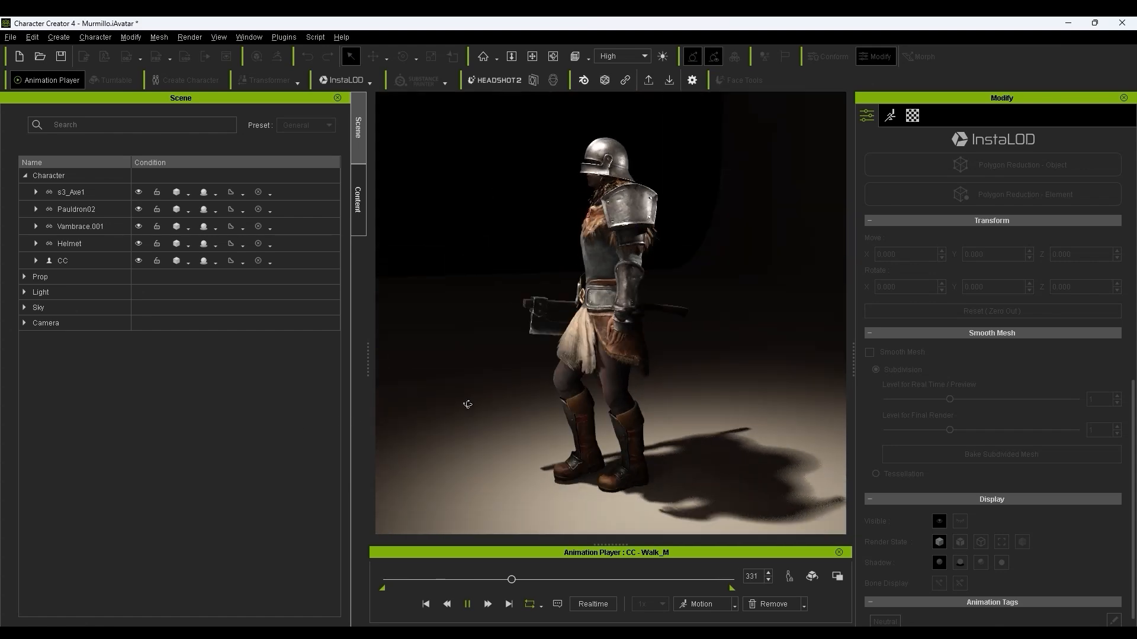
{"action": "left_click", "coordinate": [466, 604]}
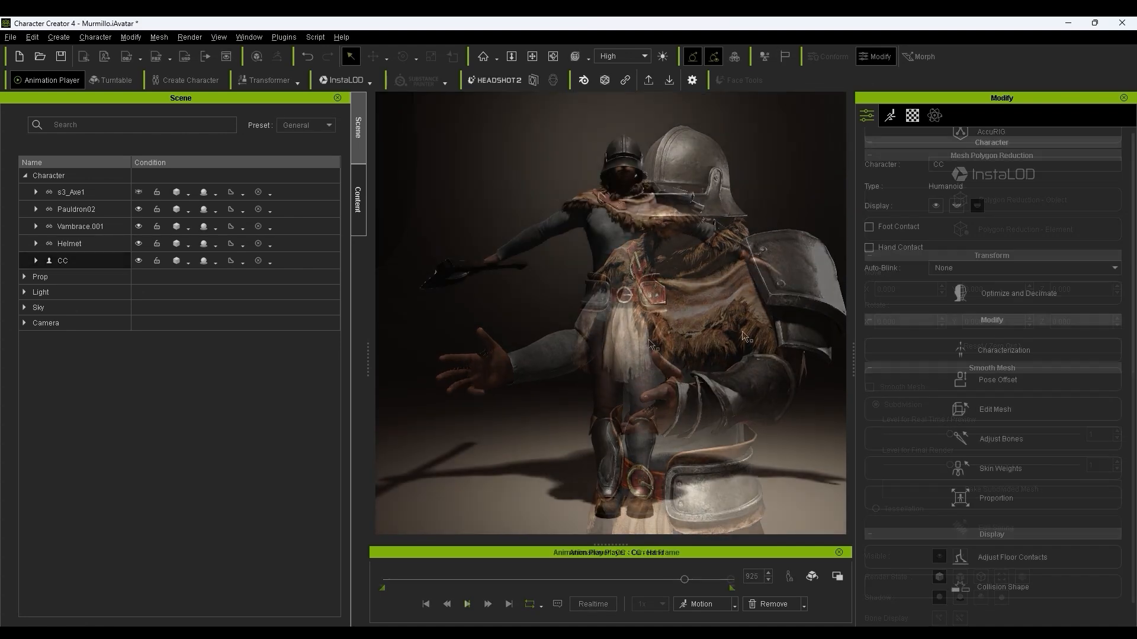
{"action": "left_click", "coordinate": [283, 37]}
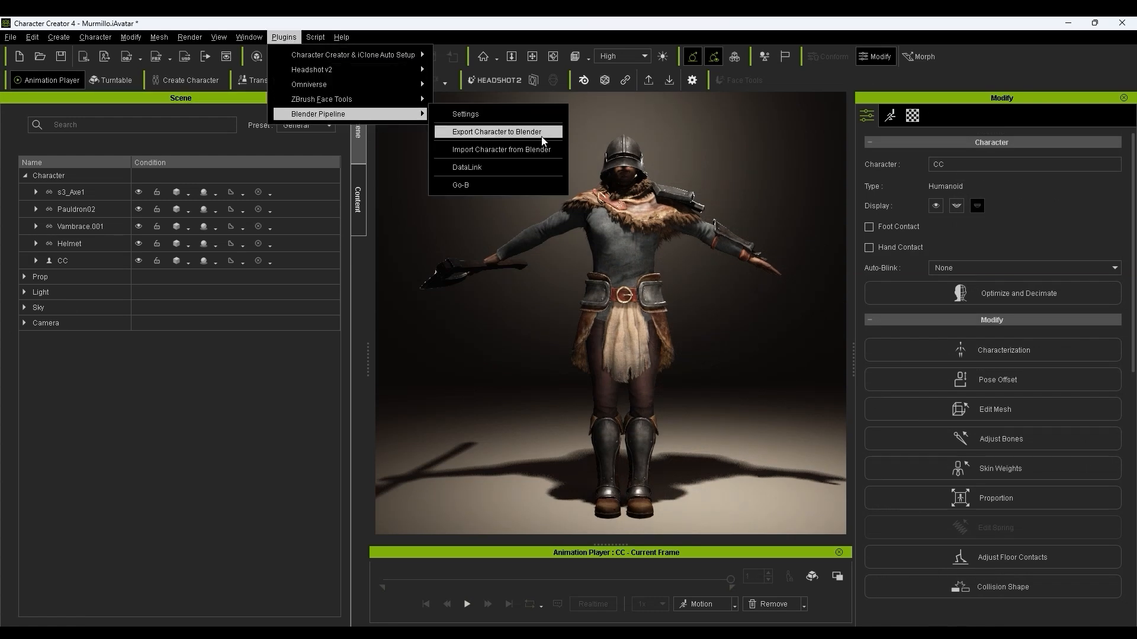
- Export the character to Blender with the Selected Models preset as Murmillo.fbx
{"action": "left_click", "coordinate": [498, 132]}
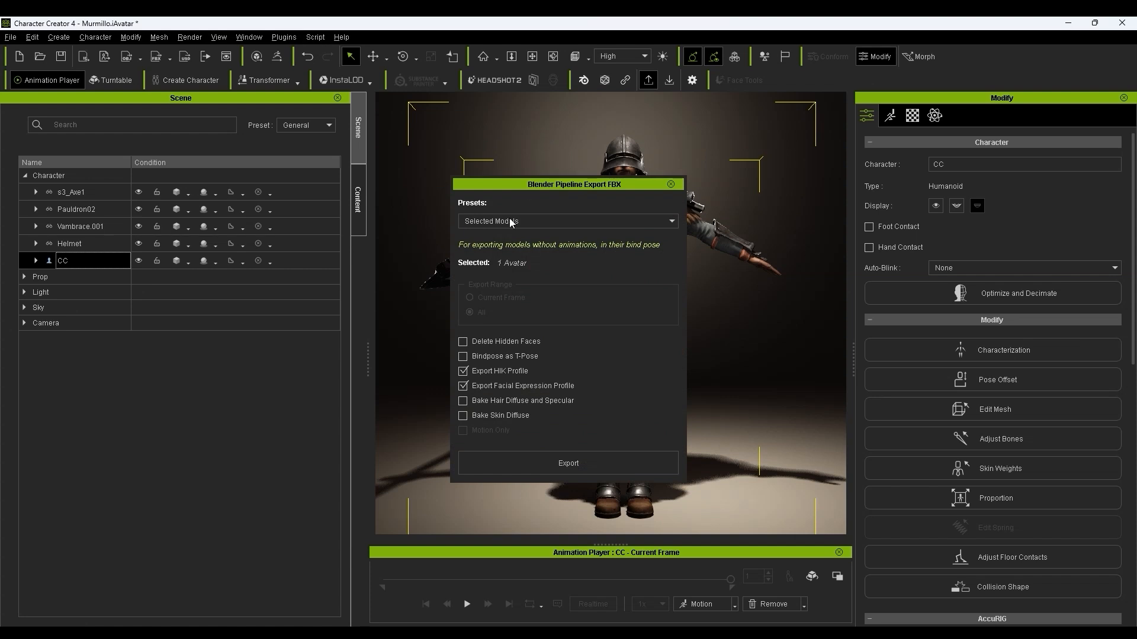
{"action": "left_click", "coordinate": [567, 222]}
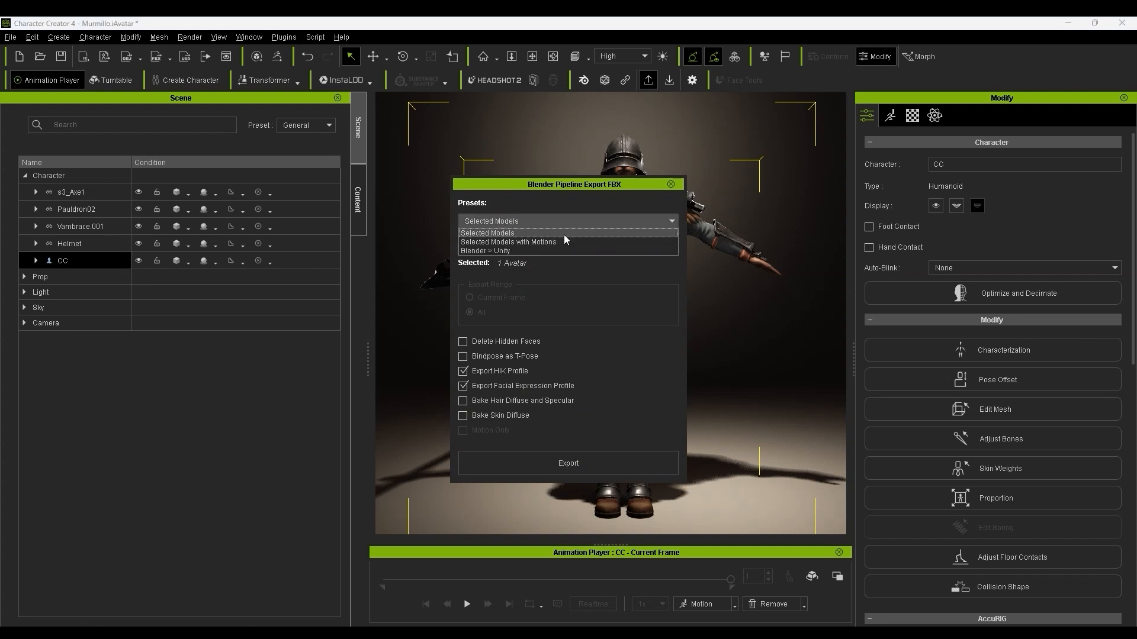
{"action": "left_click", "coordinate": [567, 462]}
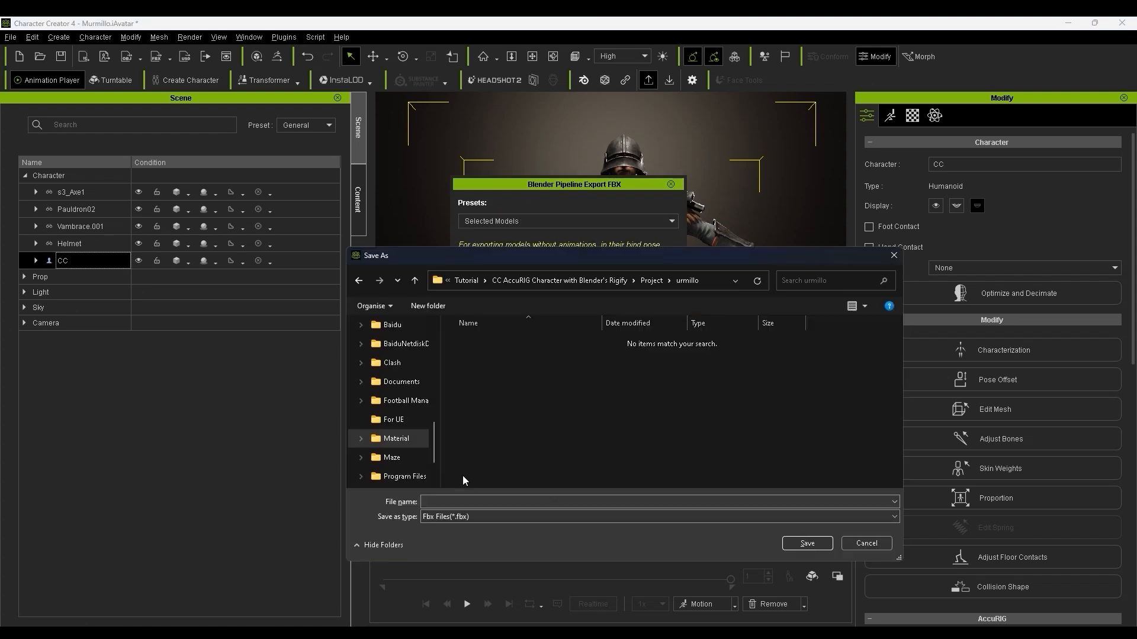
{"action": "type", "text": "Murmillo"}
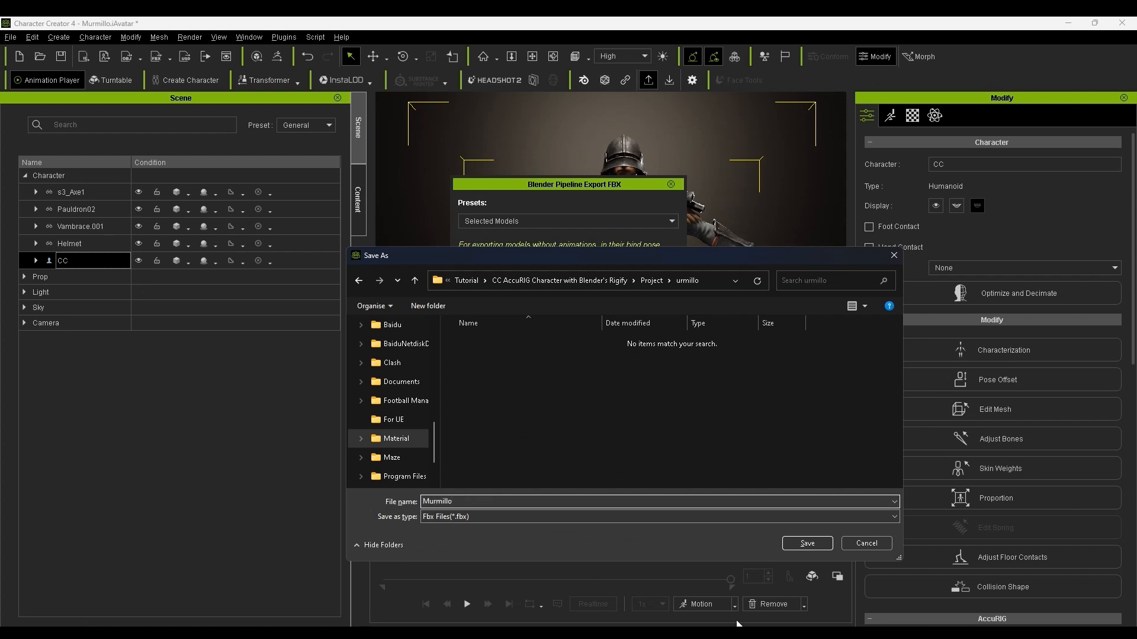
{"action": "left_click", "coordinate": [807, 543]}
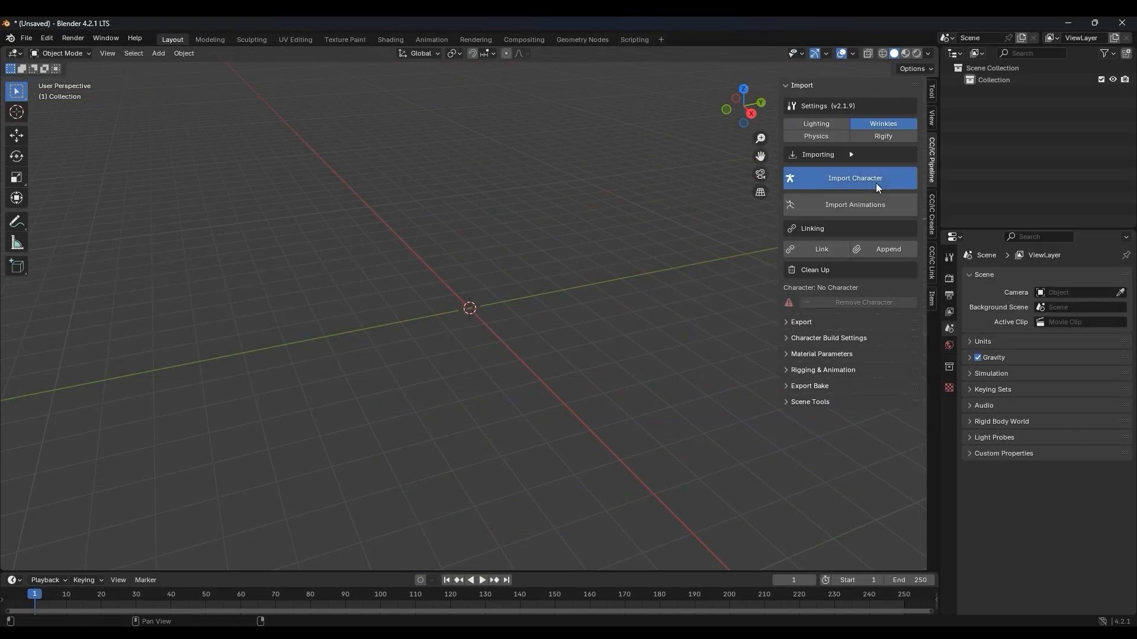
- Import Murmillo.fbx through the CC/iC Pipeline Import Character browser
{"action": "left_click", "coordinate": [853, 177]}
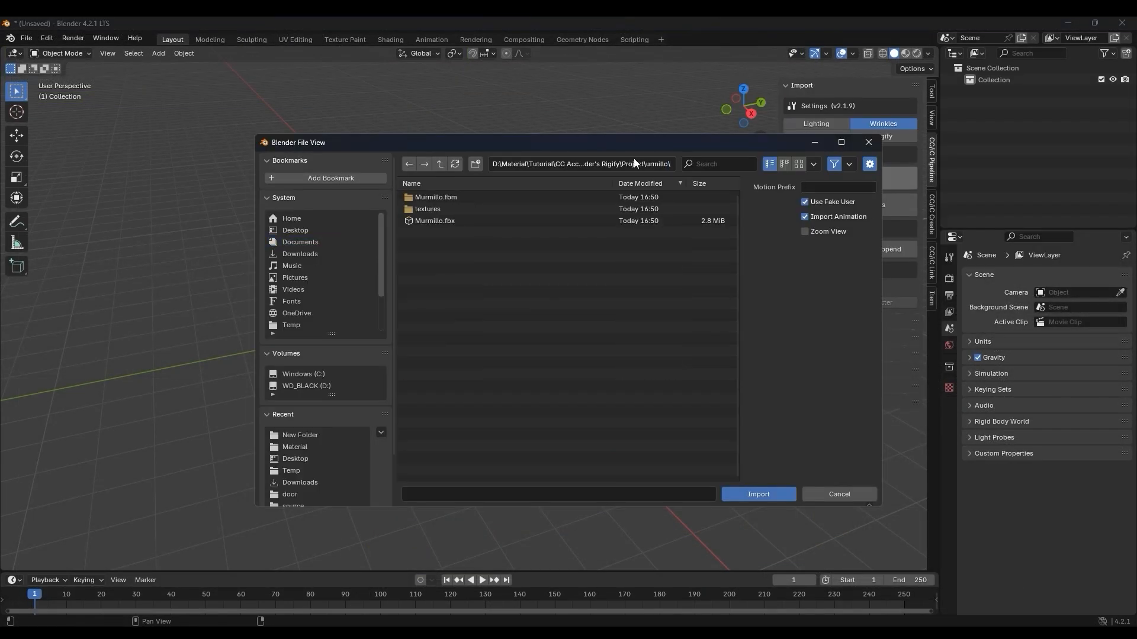
{"action": "left_click", "coordinate": [756, 493]}
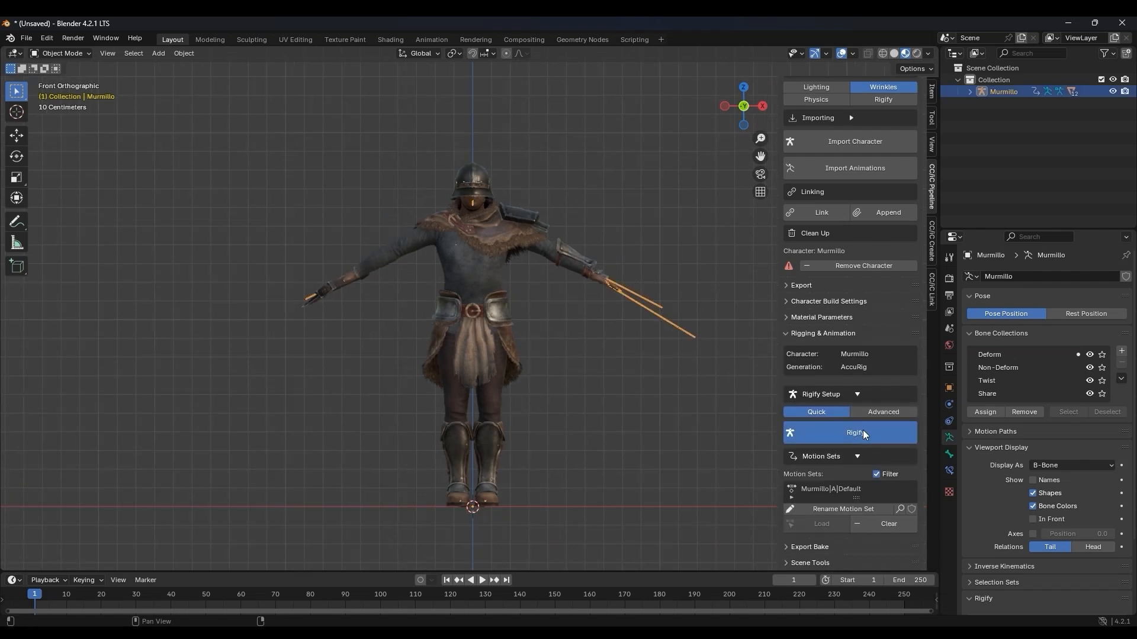
- Generate the Rigify control rig, pose the gladiator with axe raised, and return to Object Mode
{"action": "left_click", "coordinate": [853, 433]}
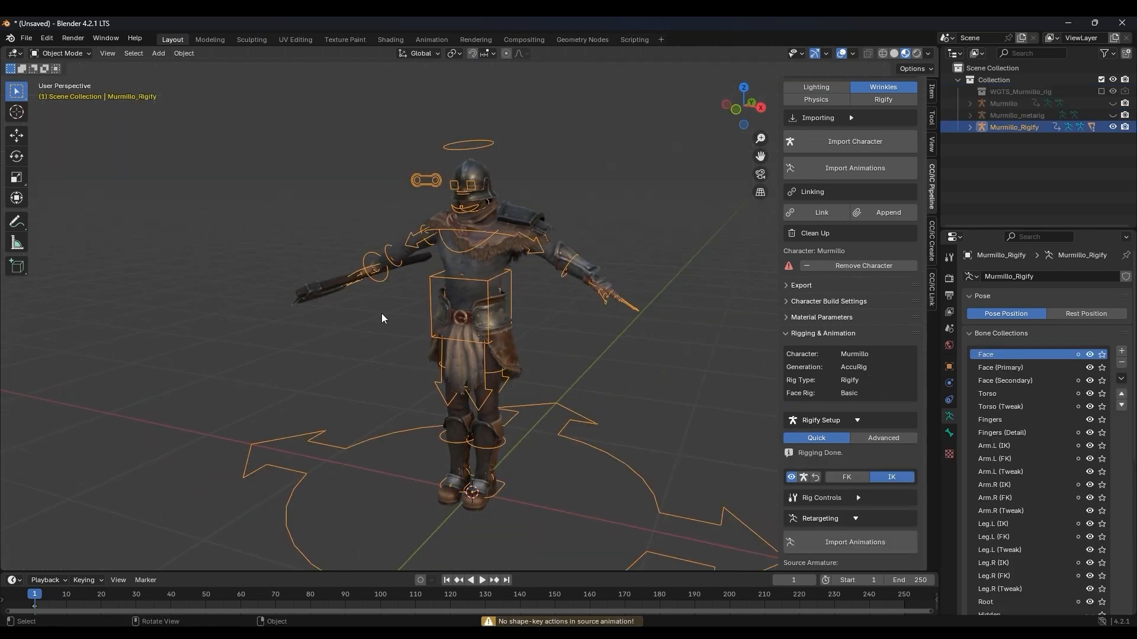
{"action": "left_click", "coordinate": [62, 54]}
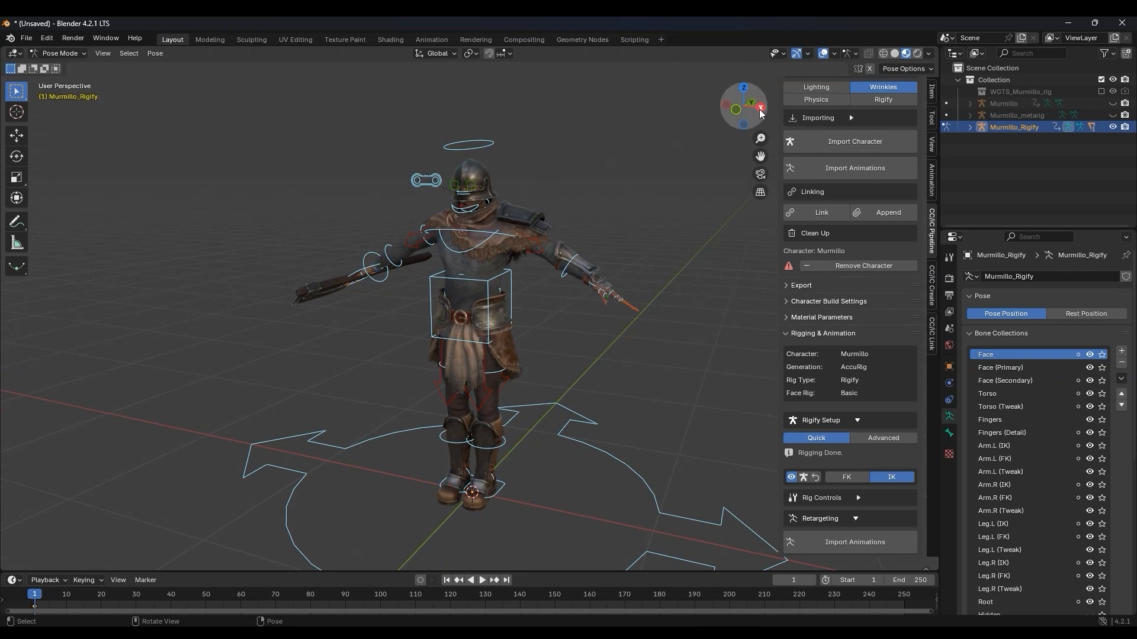
{"action": "left_click", "coordinate": [744, 106]}
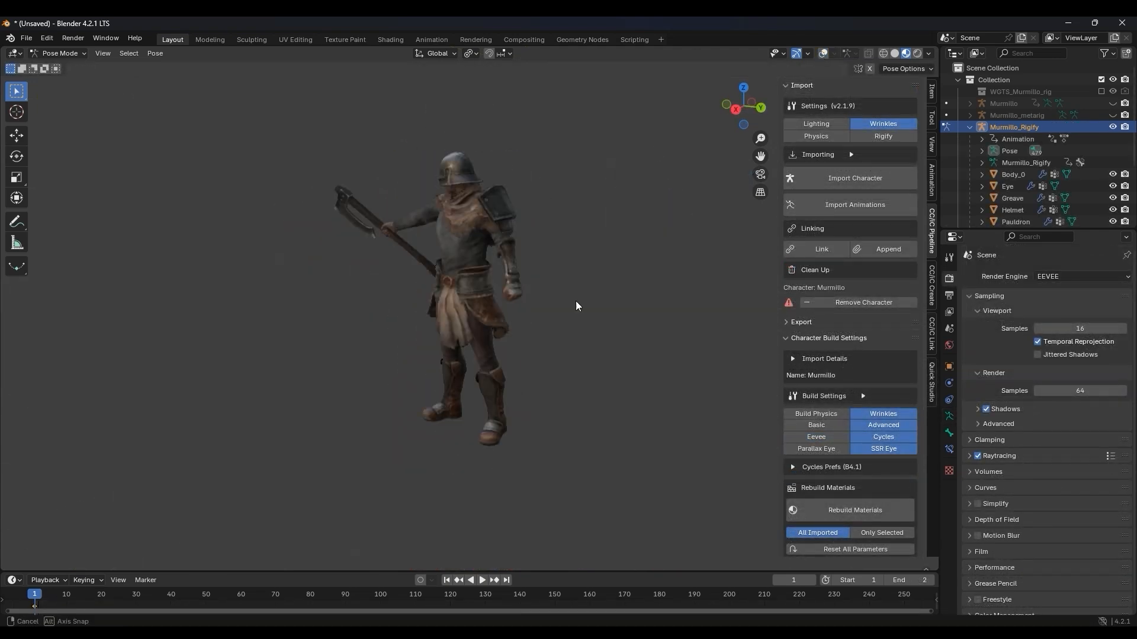
{"action": "left_click", "coordinate": [61, 54]}
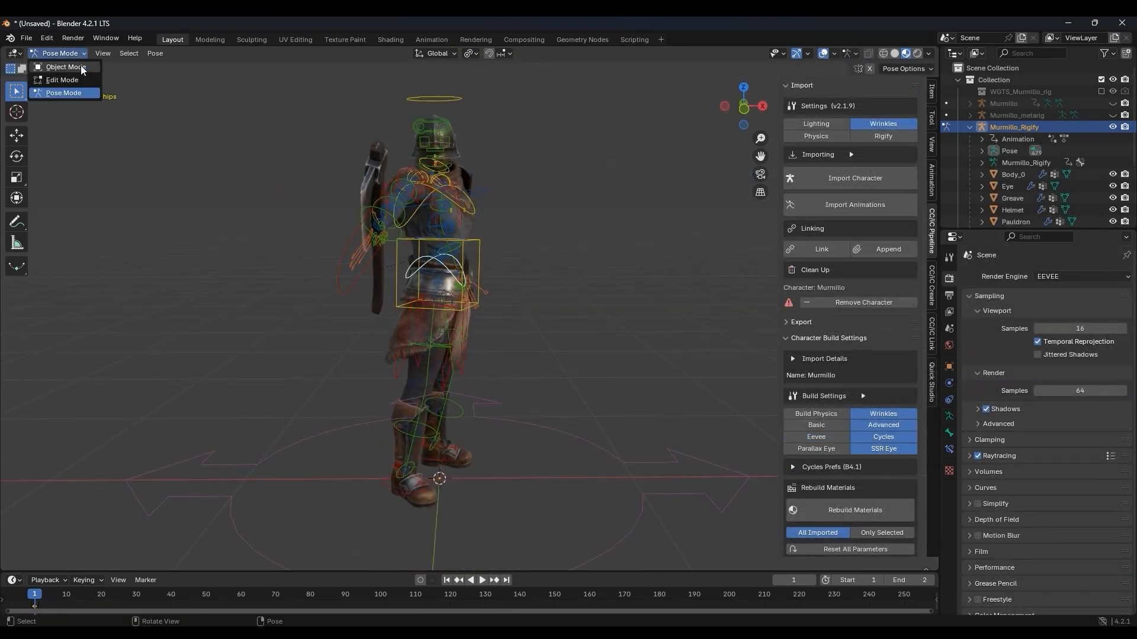
{"action": "left_click", "coordinate": [64, 67]}
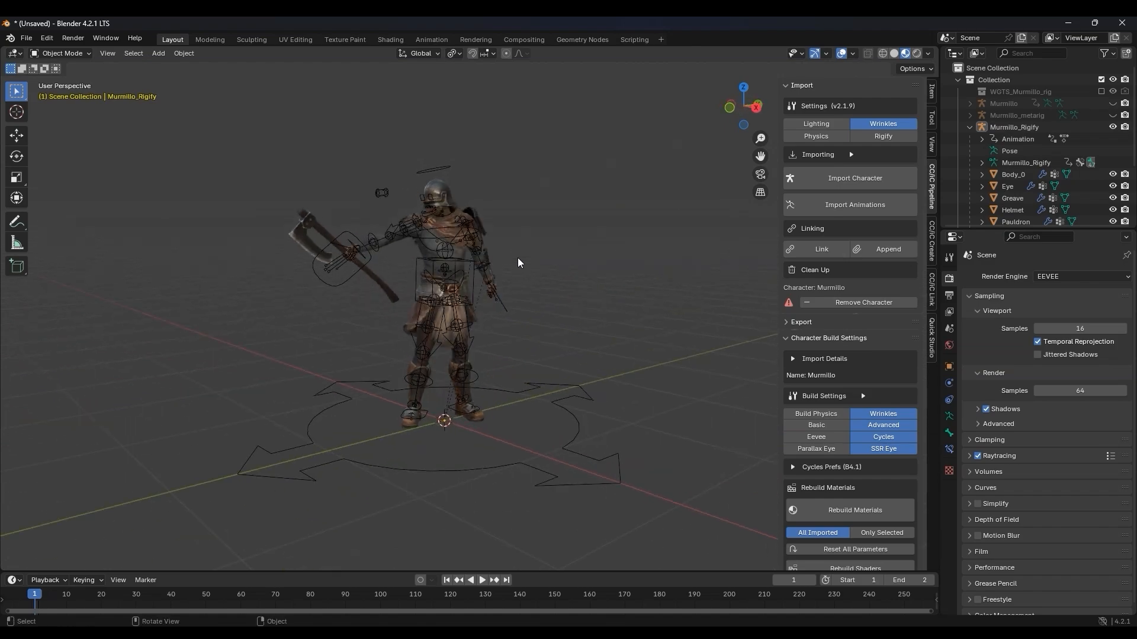